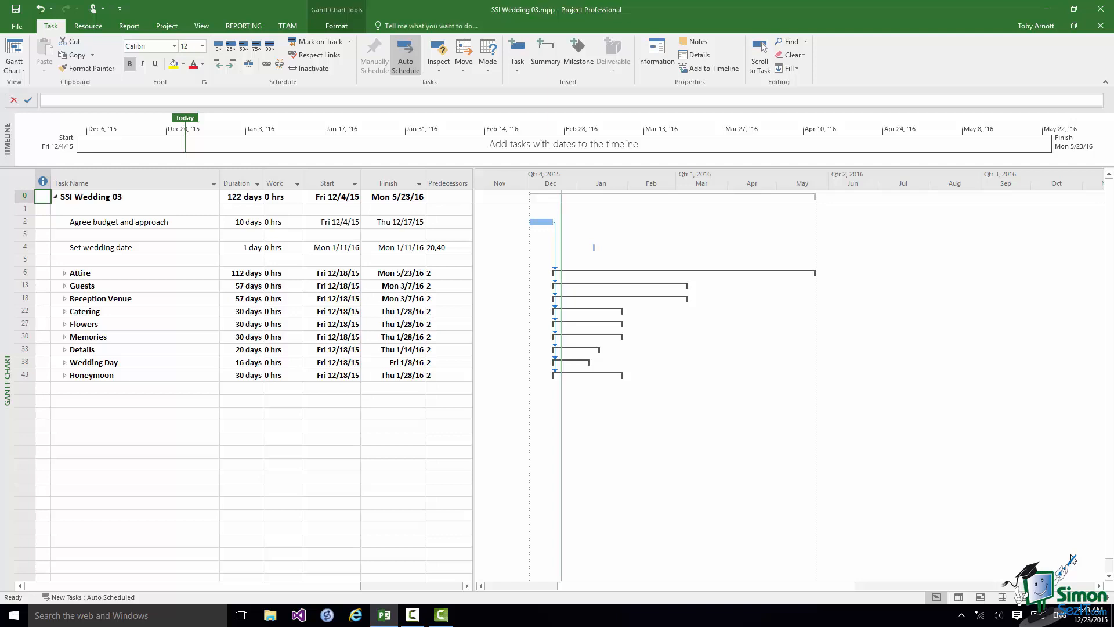
mouse_move(1056, 550)
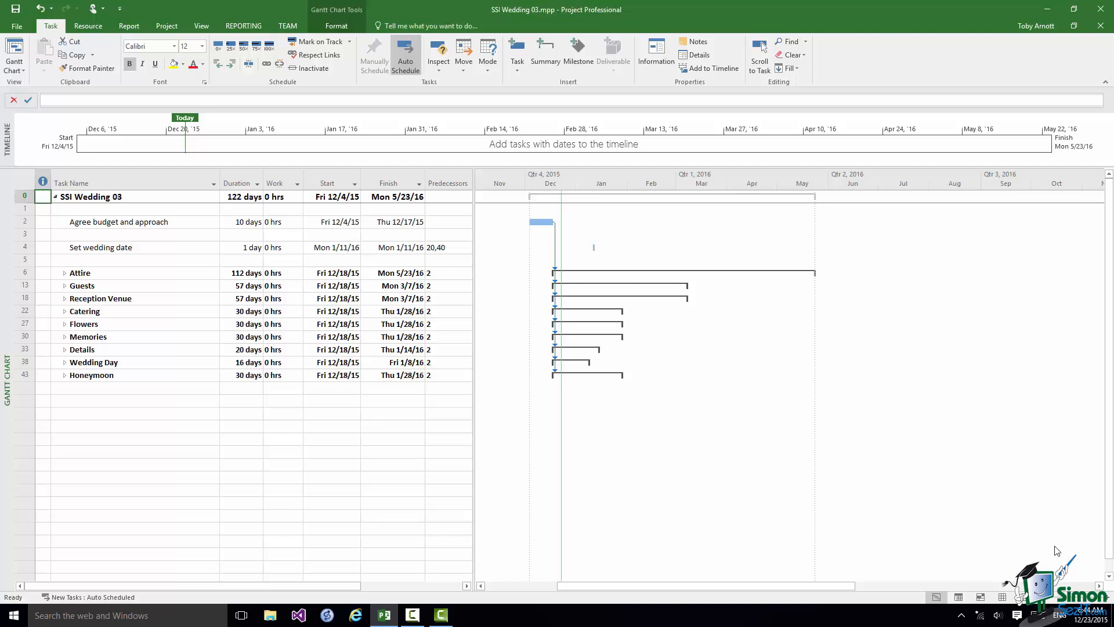
mouse_move(68, 368)
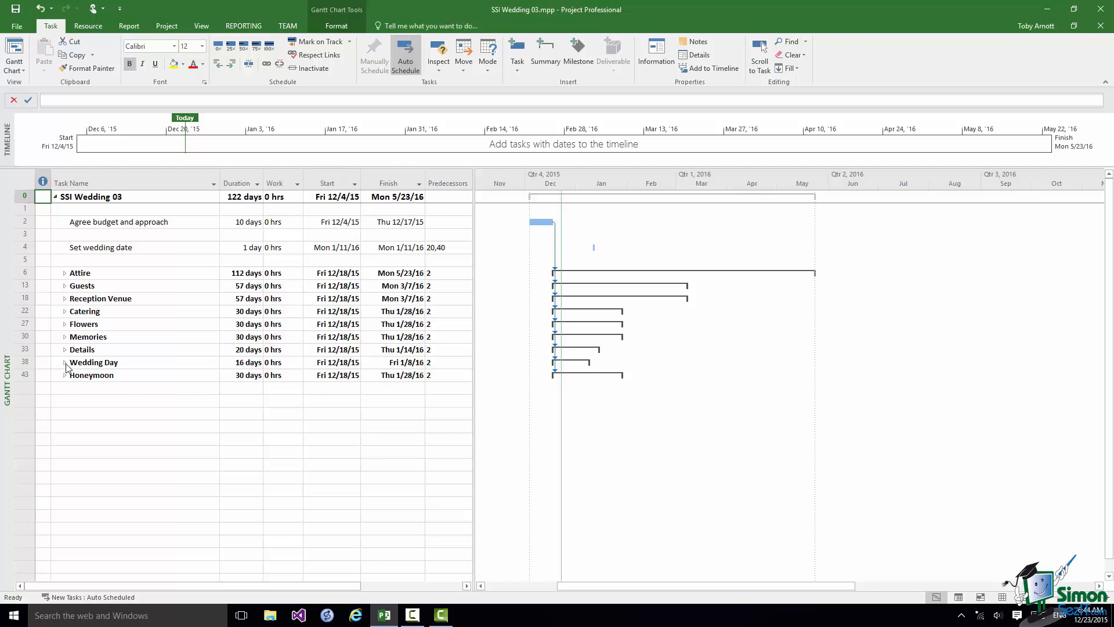
Expand and collapse the Wedding Day summary to check its subtasks
left_click(65, 363)
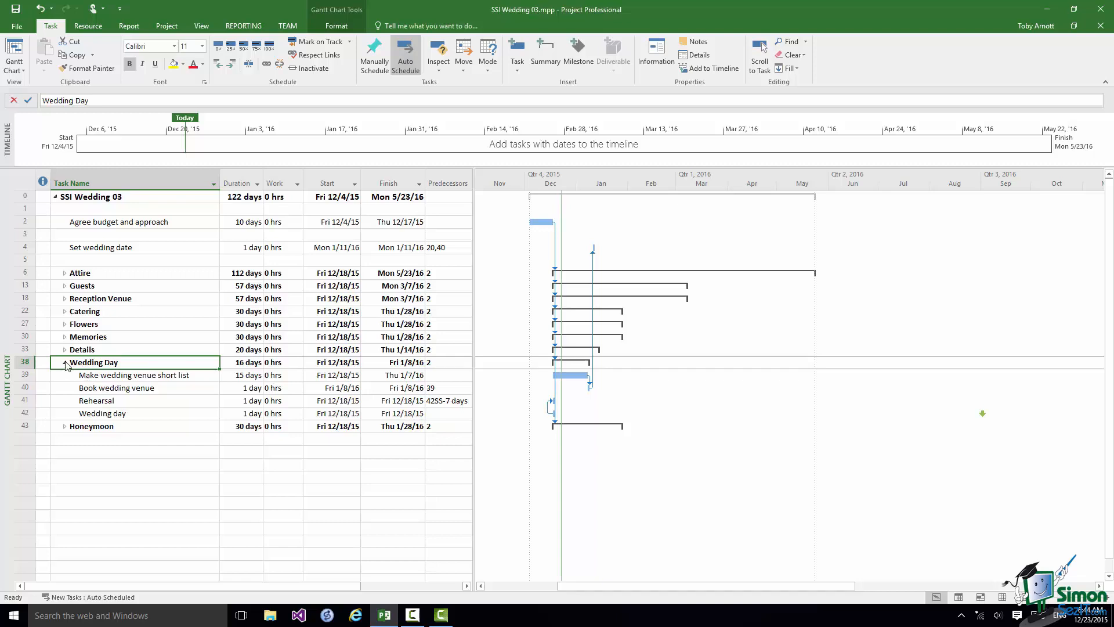
left_click(64, 363)
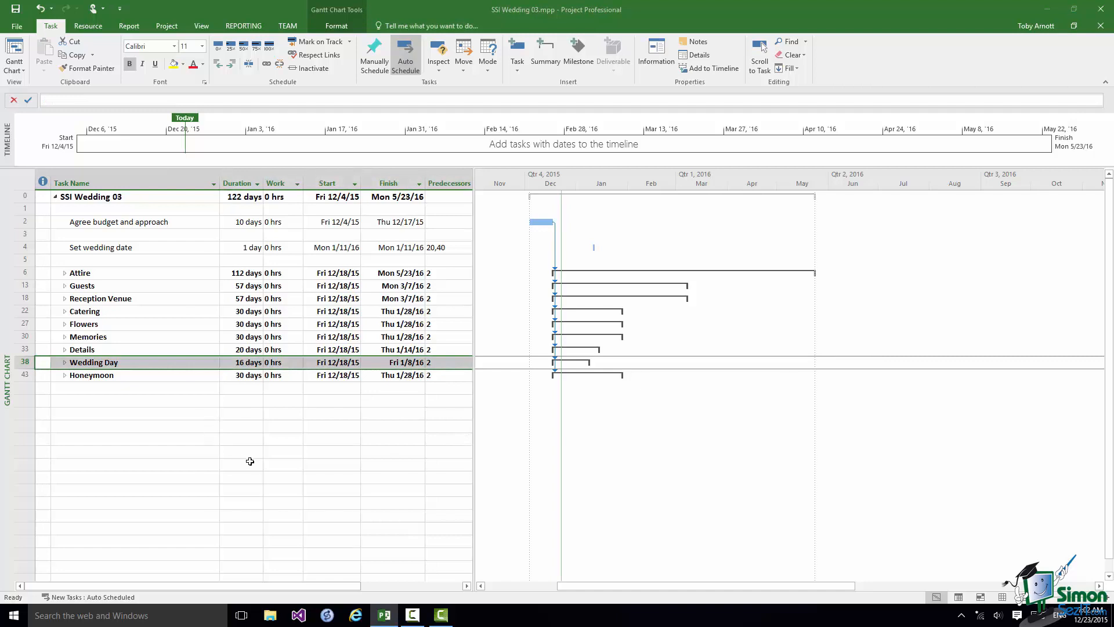
mouse_move(261, 451)
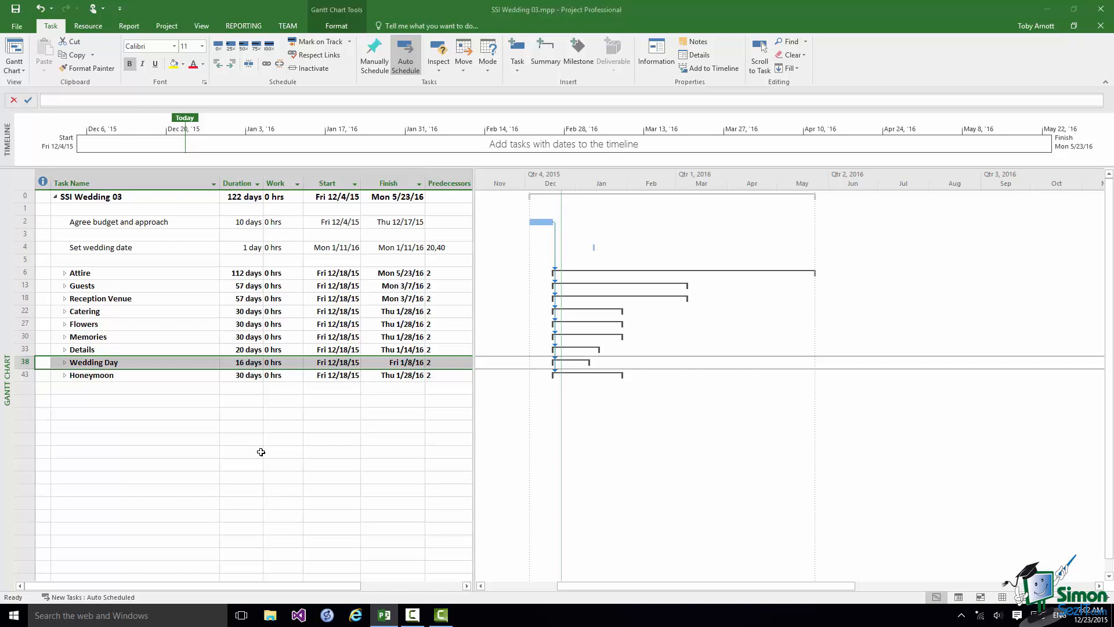
mouse_move(239, 438)
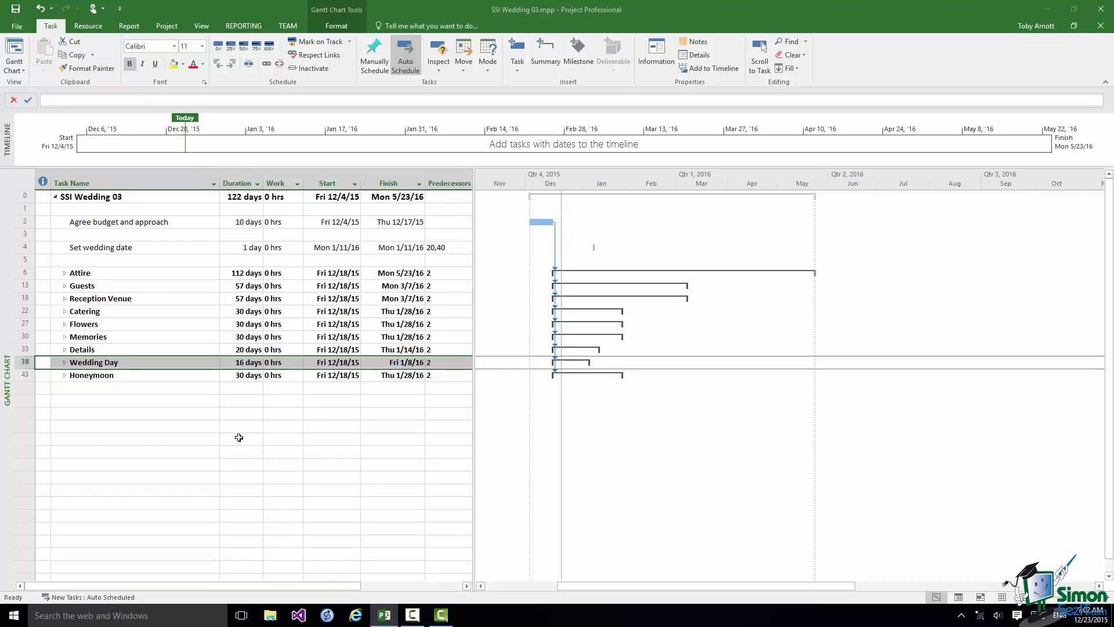
Insert a new task 'Wedding date set' in the blank row below Set wedding date
left_click(25, 259)
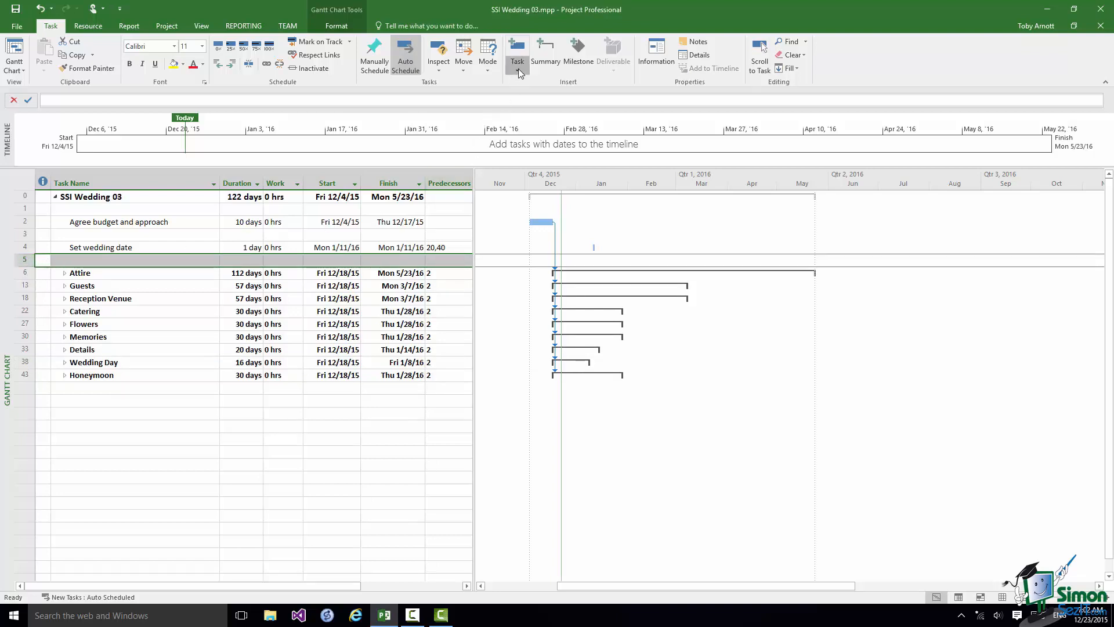
left_click(517, 55)
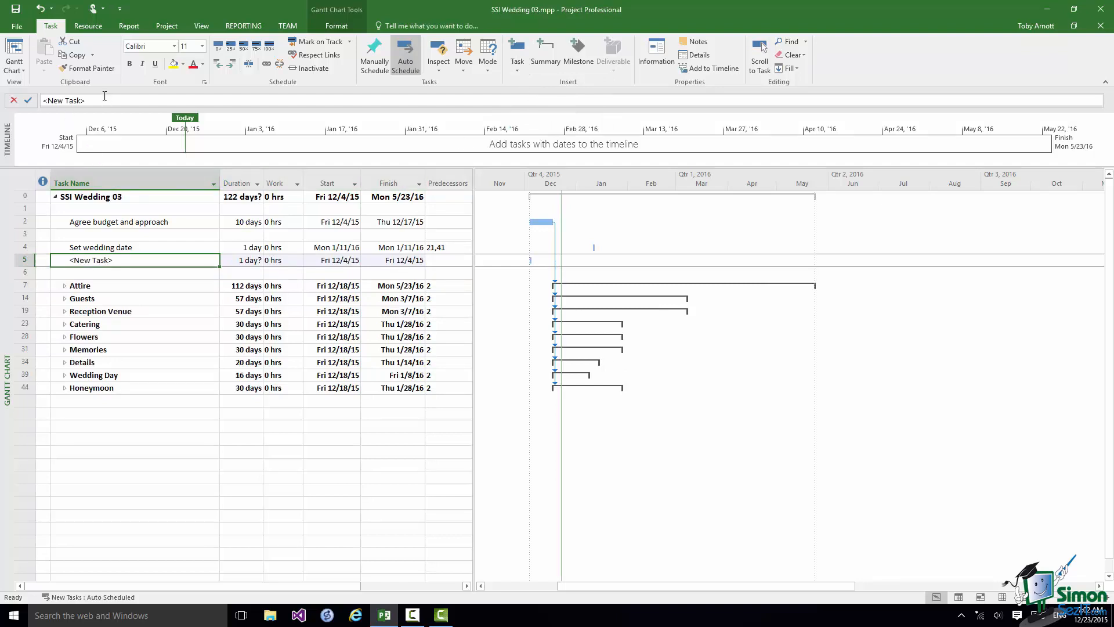
type("Wedding date set")
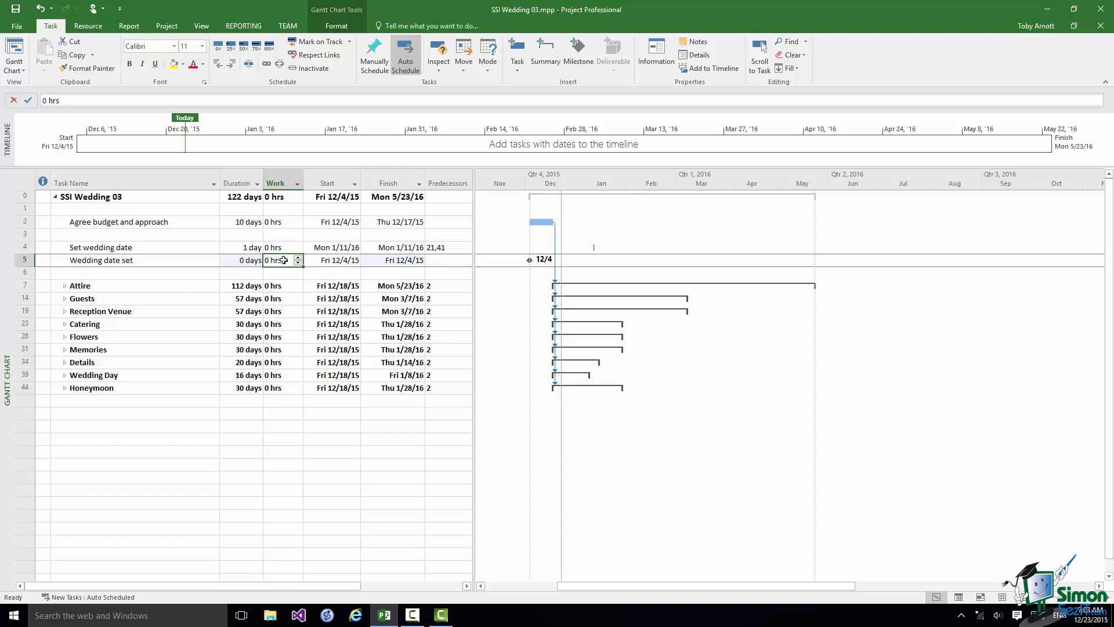
mouse_move(45, 252)
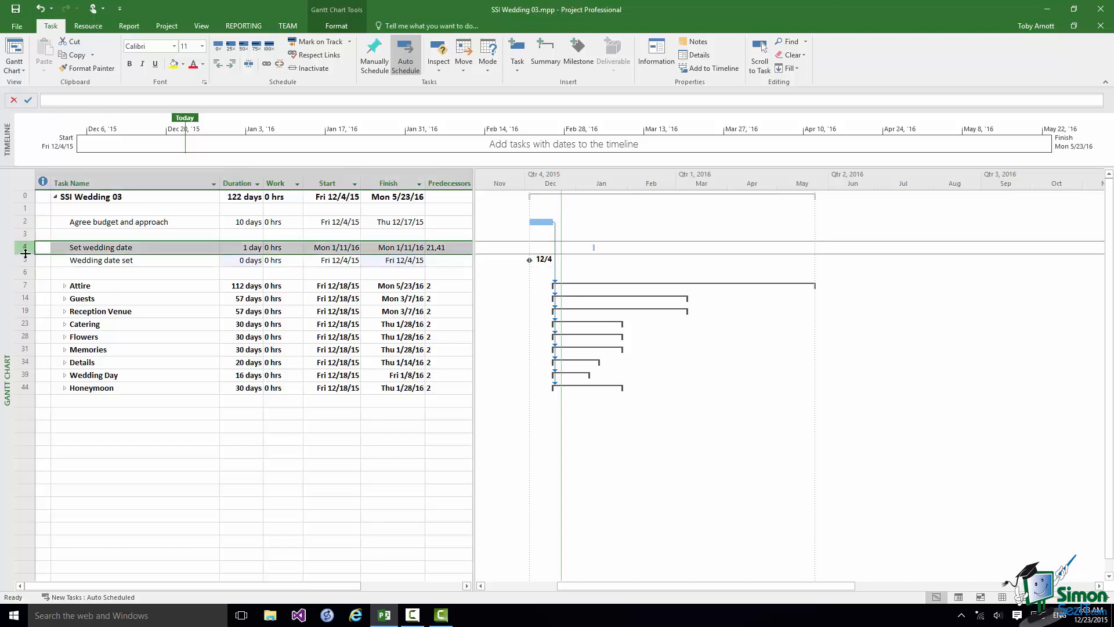
Select Wedding date set with Set wedding date for linking, then move to Reception Venue
left_click(101, 259)
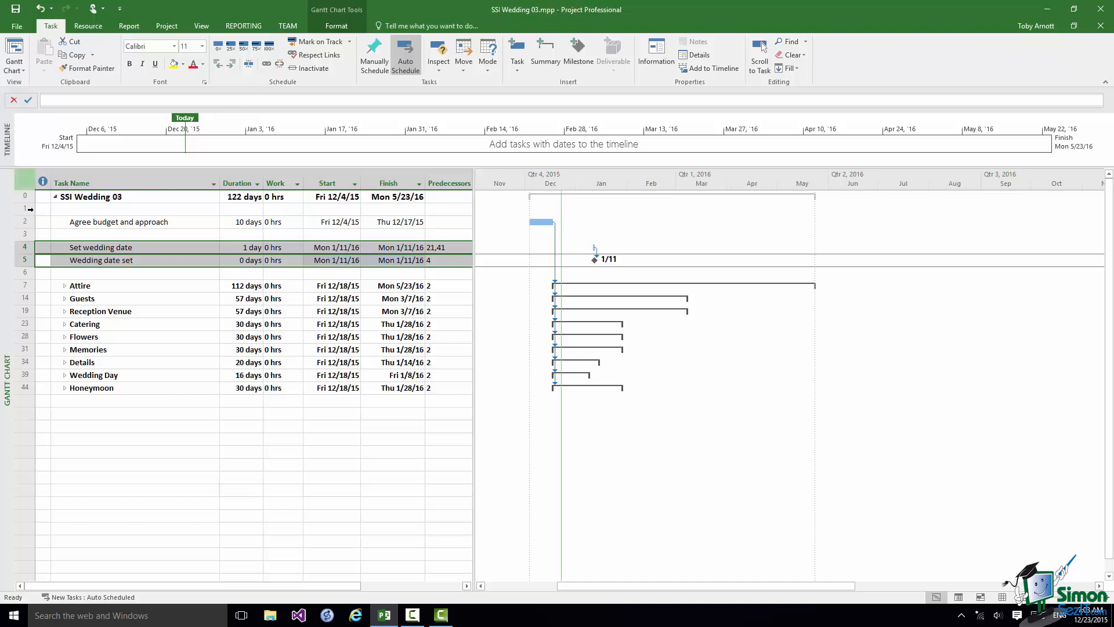
left_click(100, 311)
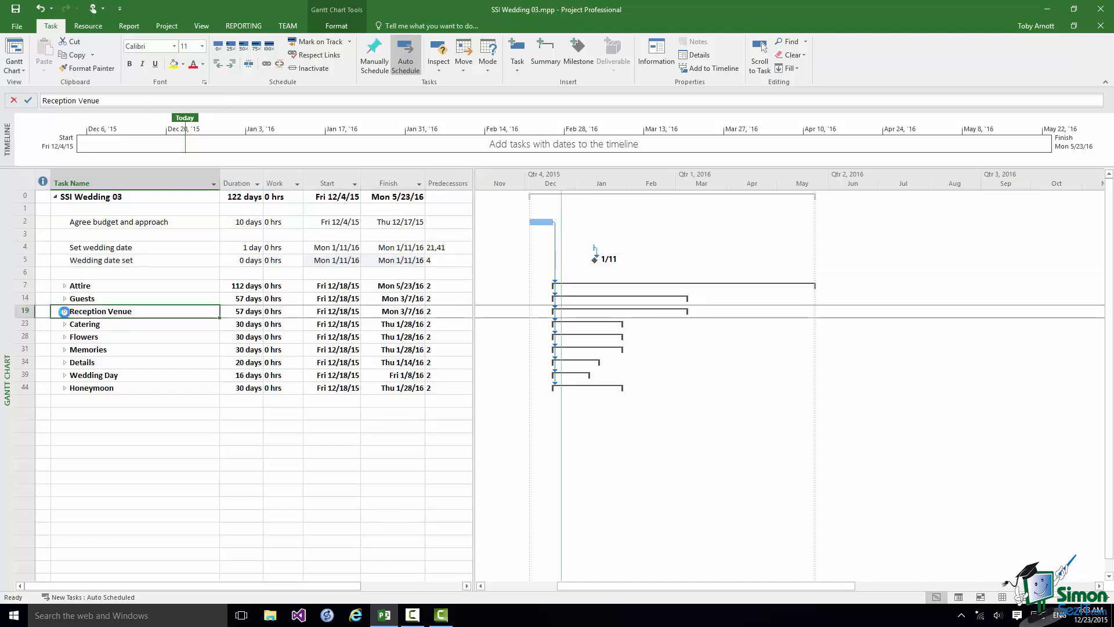
Insert milestone 'Reception venue booked' above Plan and finalize seating arrangements and select Book reception venue
left_click(64, 311)
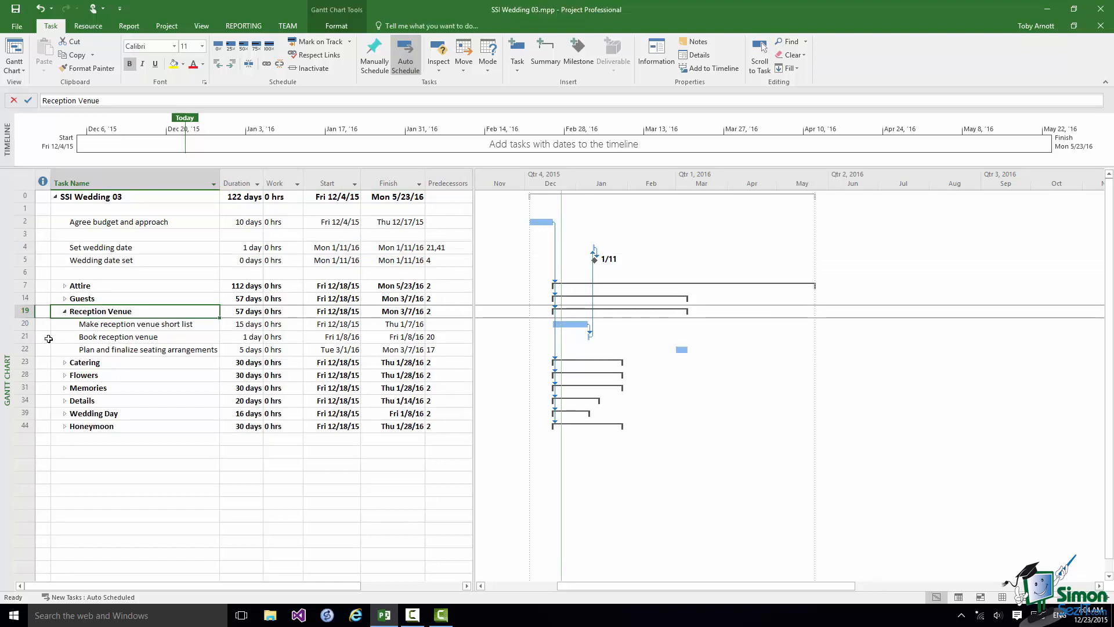
left_click(148, 350)
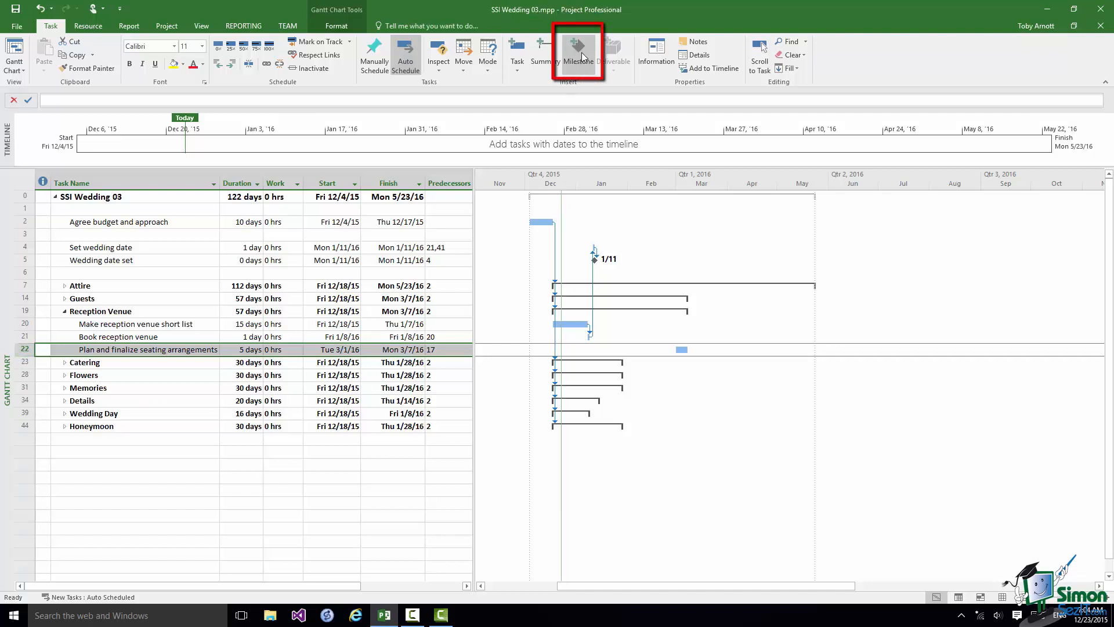
left_click(578, 54)
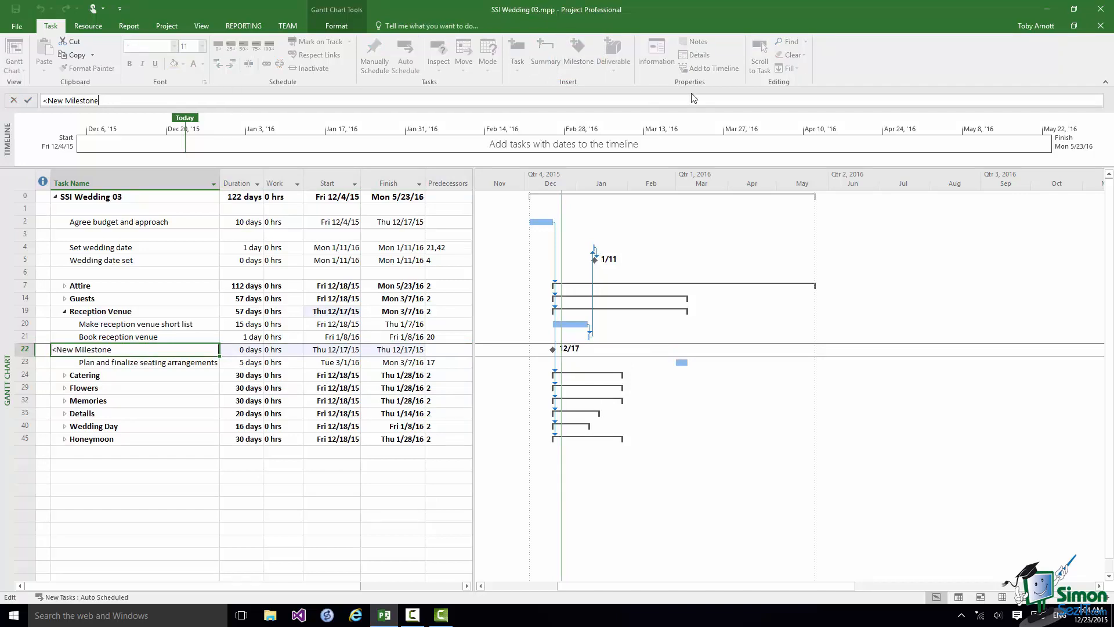
type("Reception venue booked")
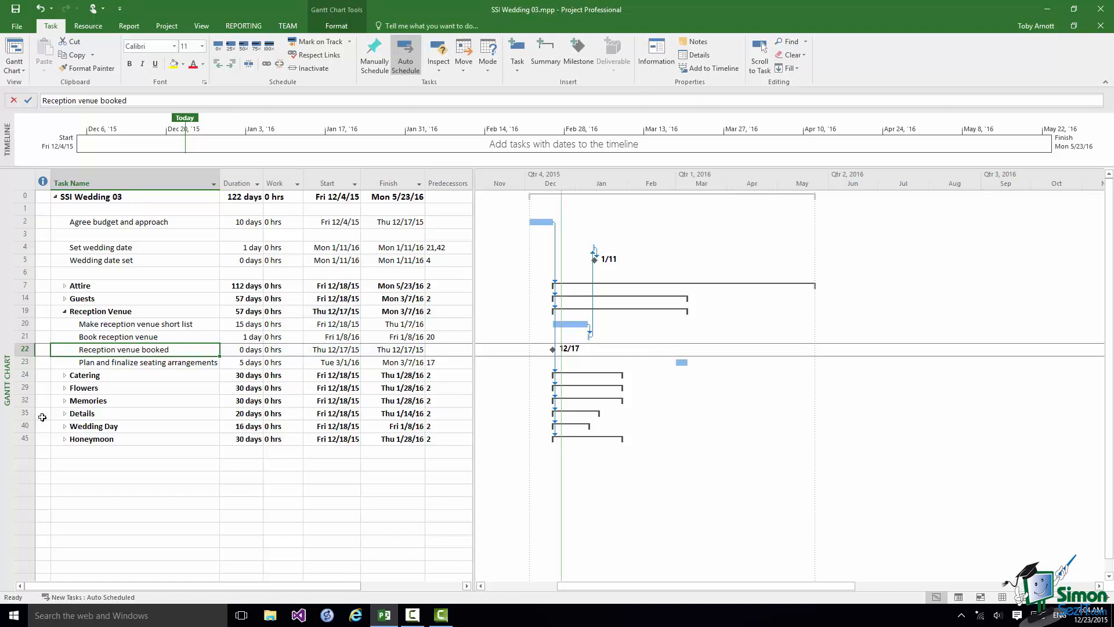
left_click(118, 337)
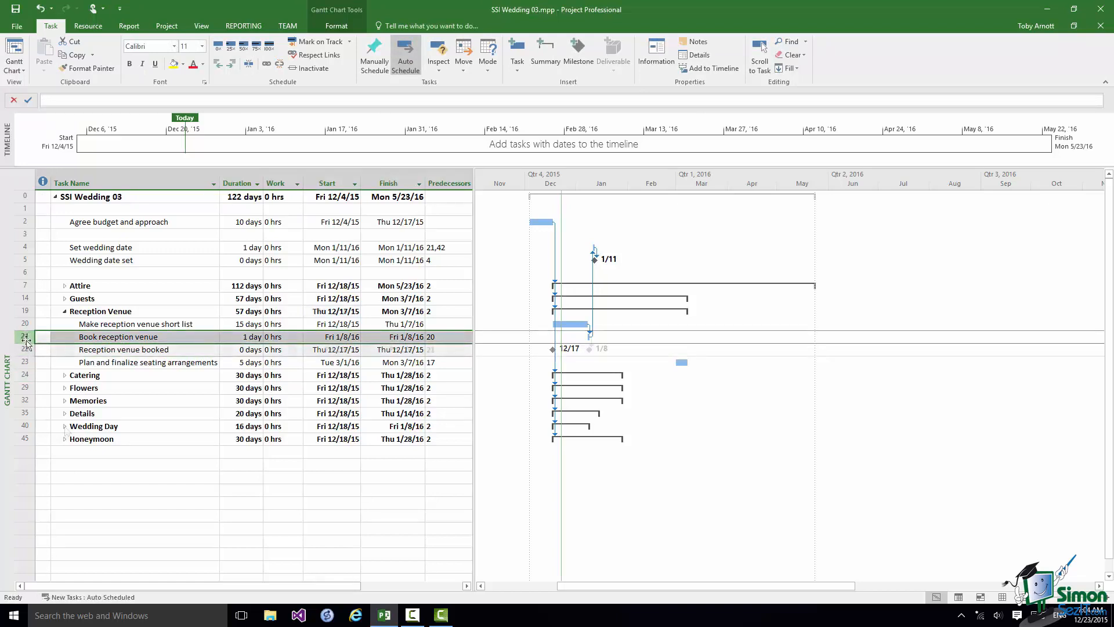
Add Reception venue booked to the selection for linking and scroll down the task list
left_click(65, 426)
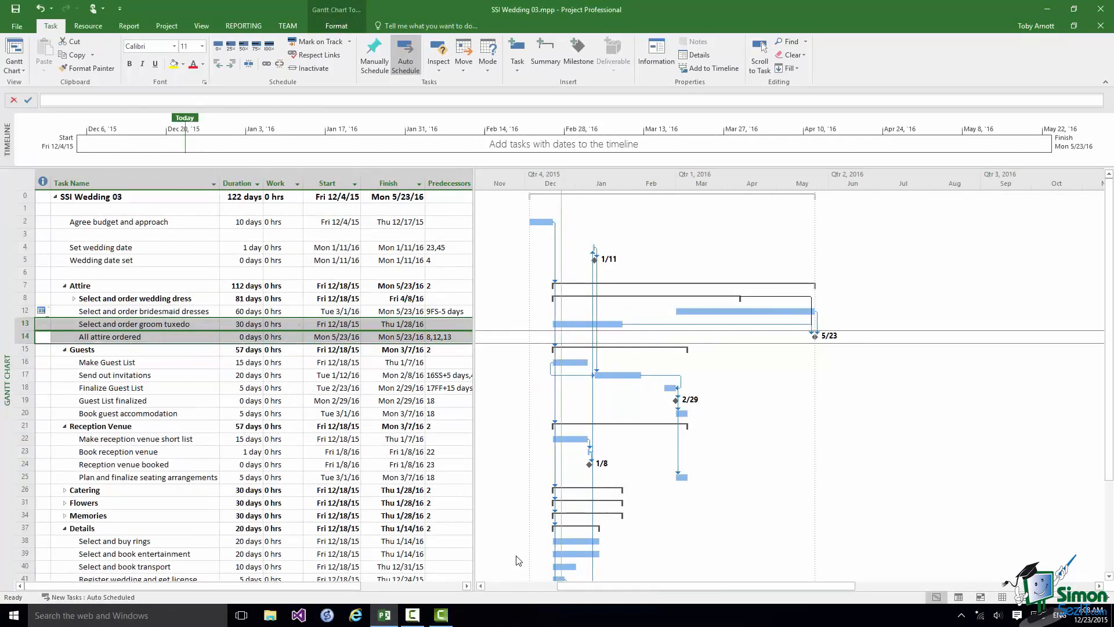
scroll("down", 3)
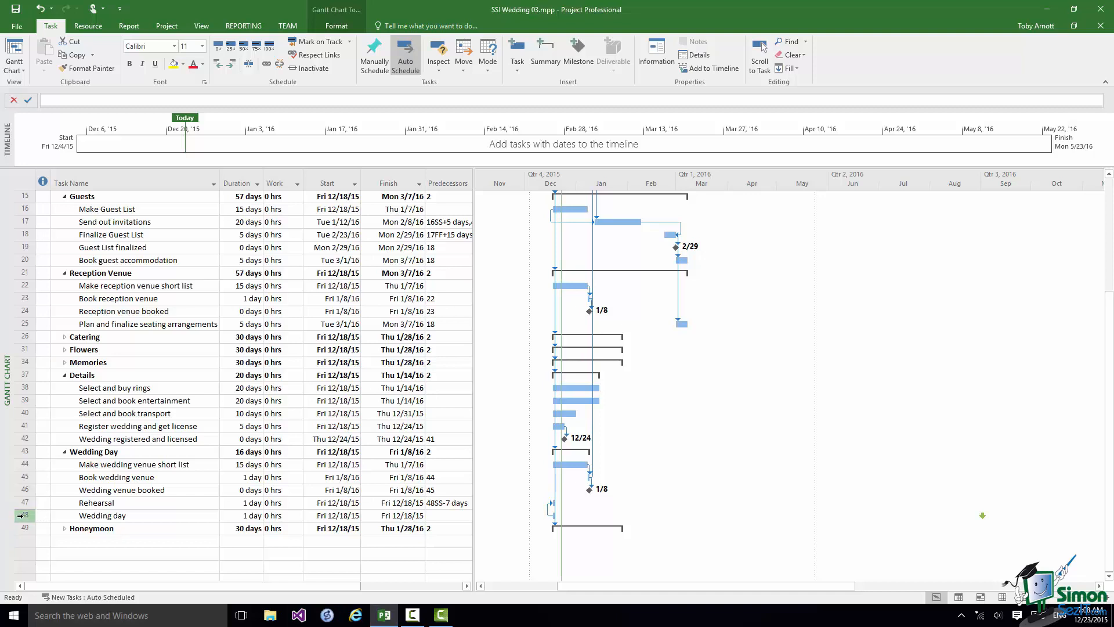
Mark the Wedding day task as a milestone in its Advanced task settings
double_click(102, 515)
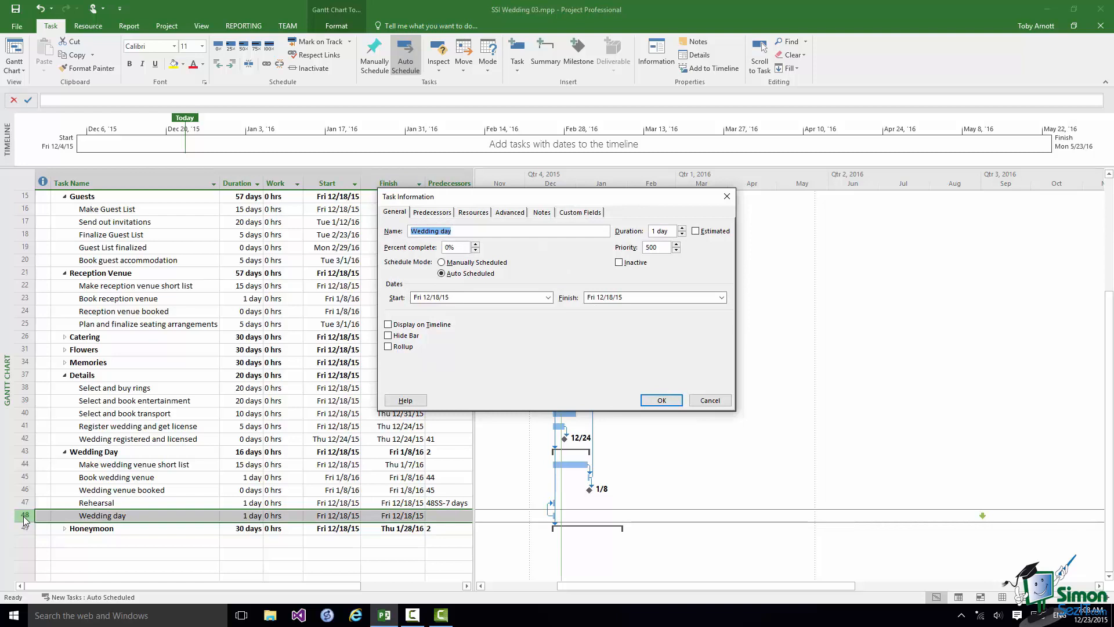
mouse_move(365, 328)
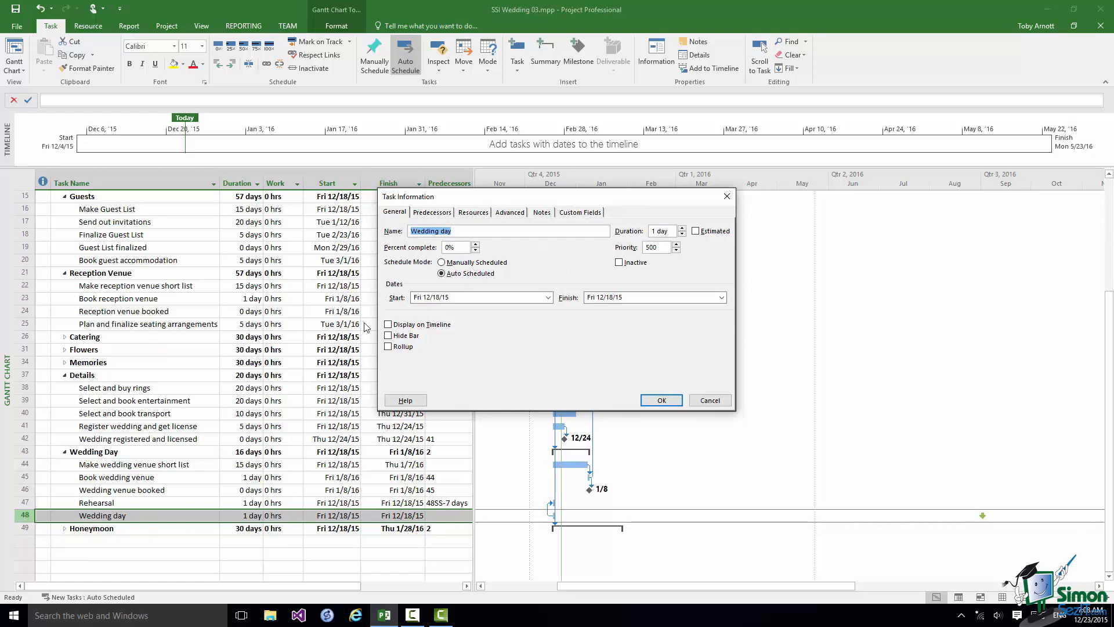
left_click(509, 211)
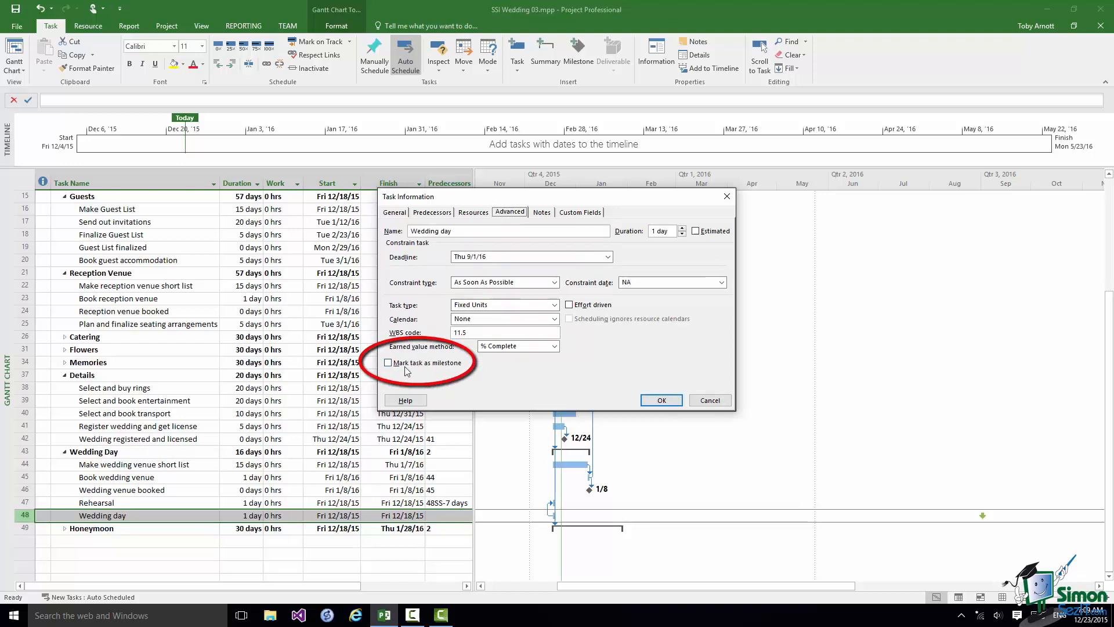
left_click(388, 362)
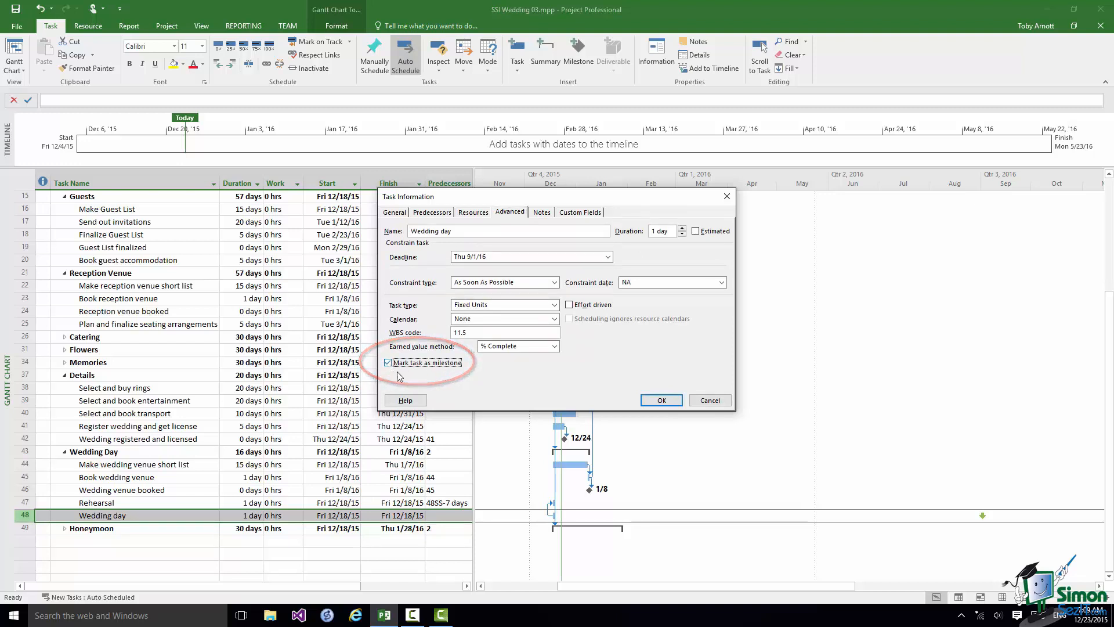
left_click(660, 400)
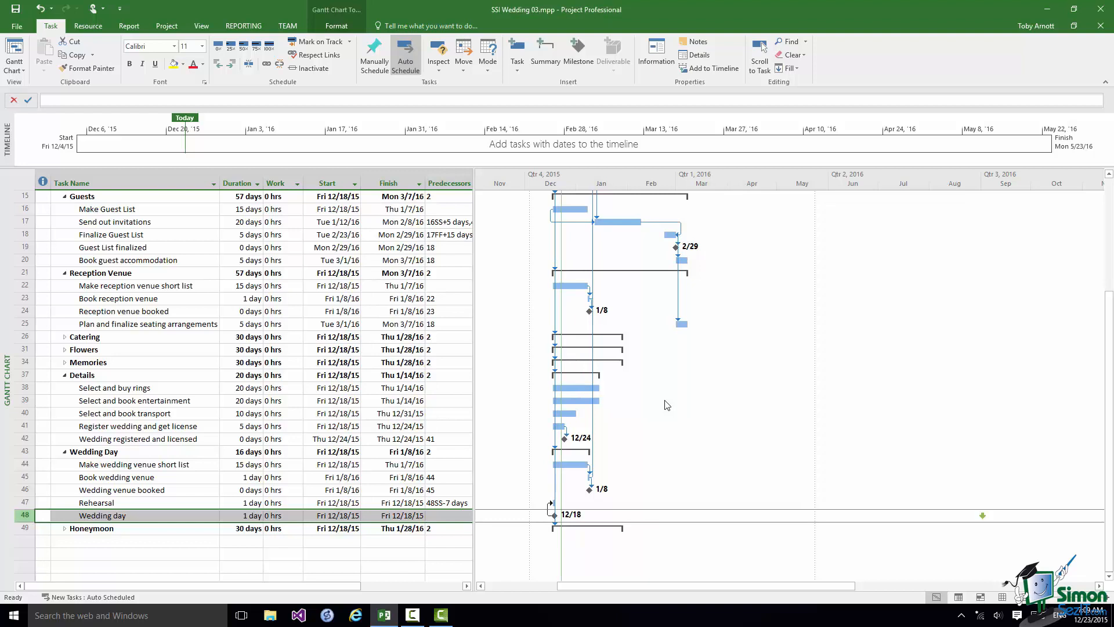
mouse_move(664, 404)
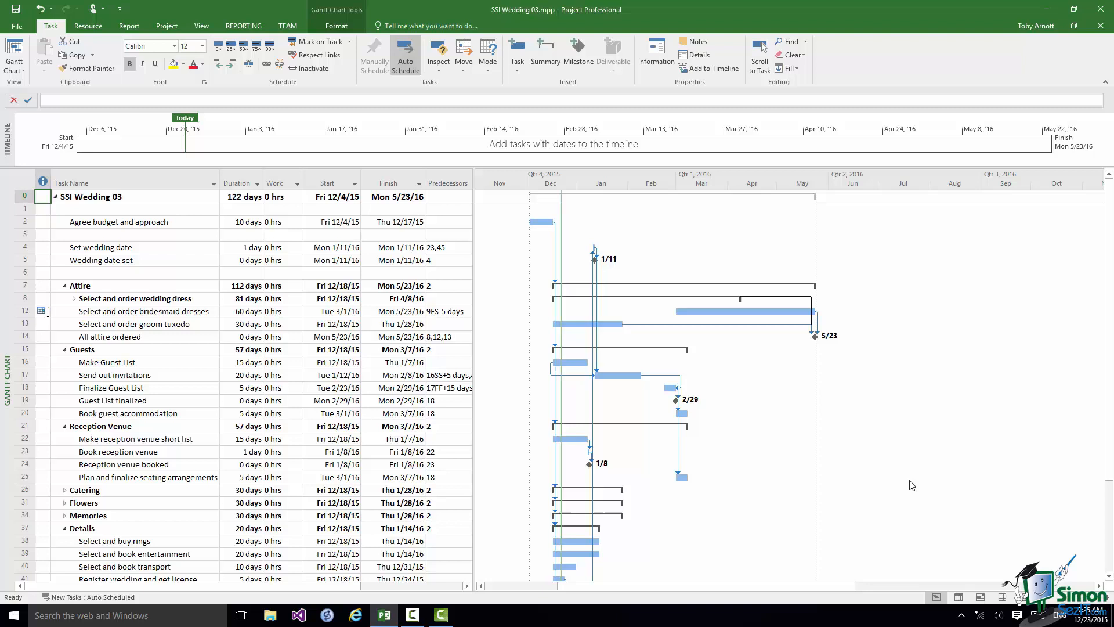
Uncheck Timeline in the View tab's Split View group to hide the timeline strip
left_click(201, 26)
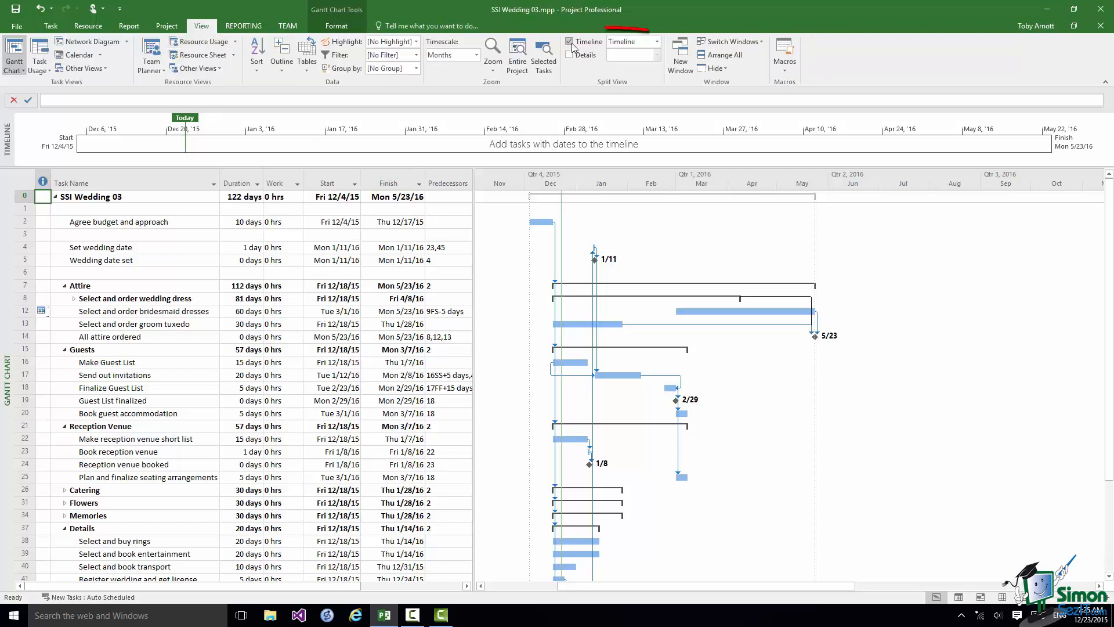
mouse_move(571, 42)
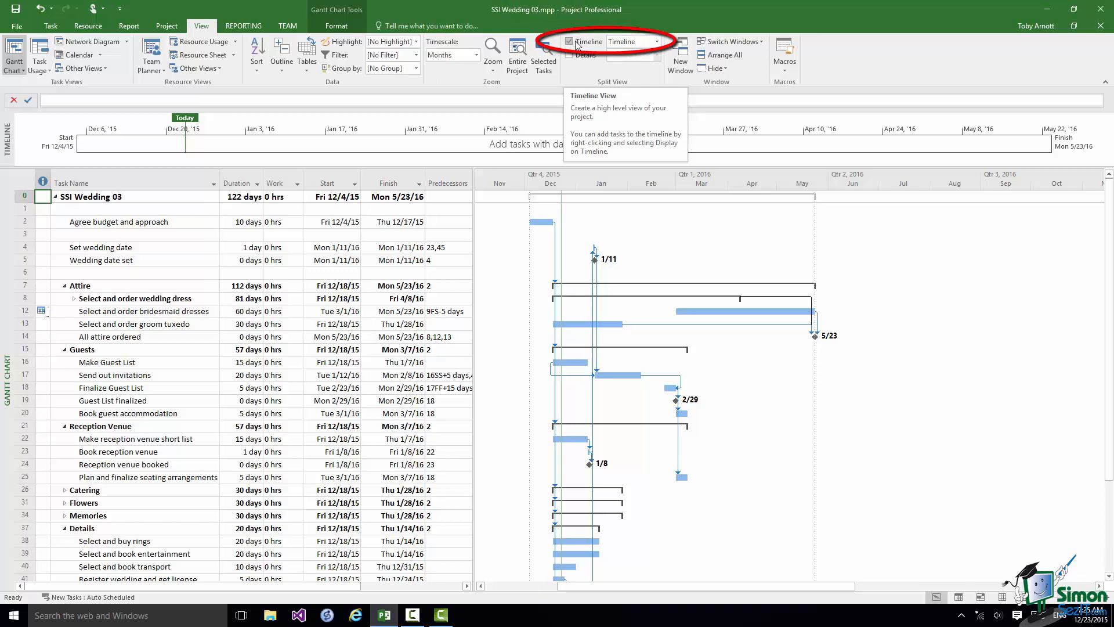
left_click(569, 41)
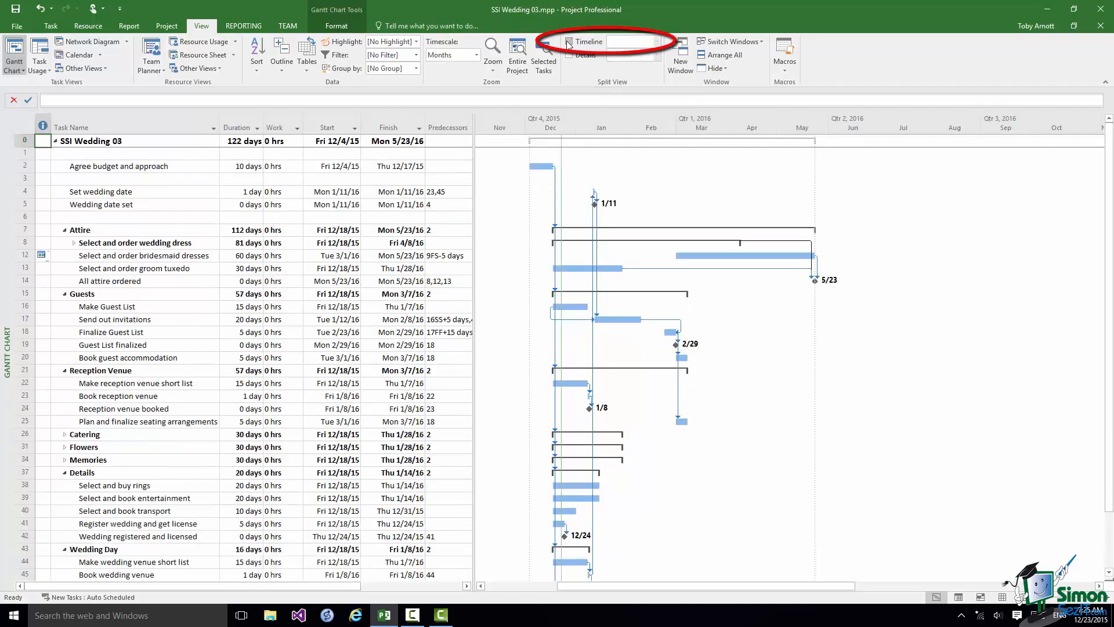
left_click(569, 42)
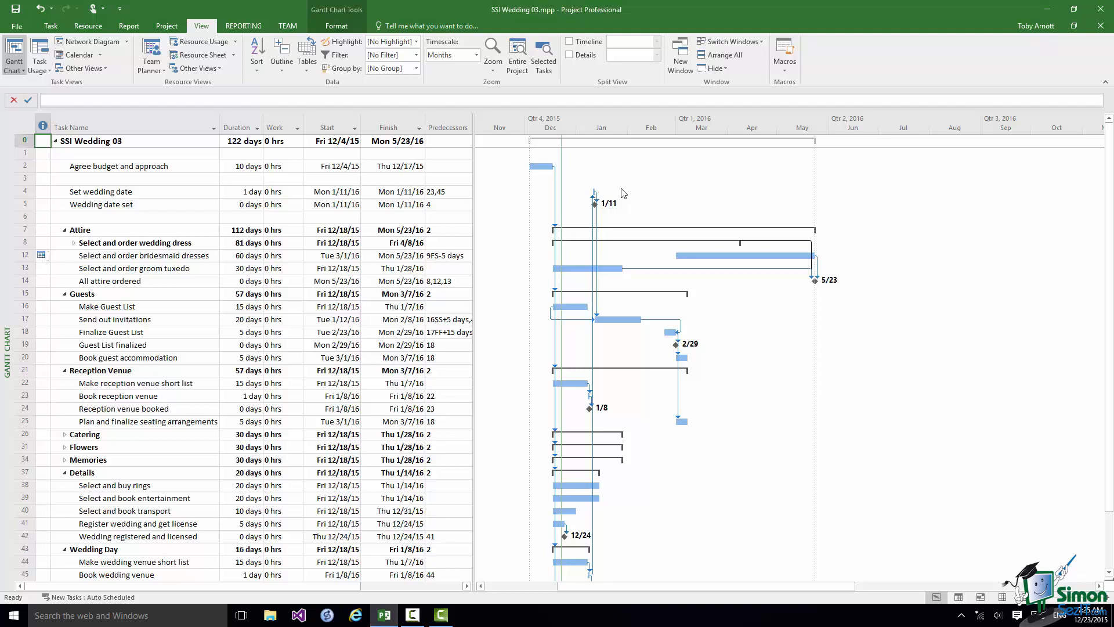
mouse_move(420, 63)
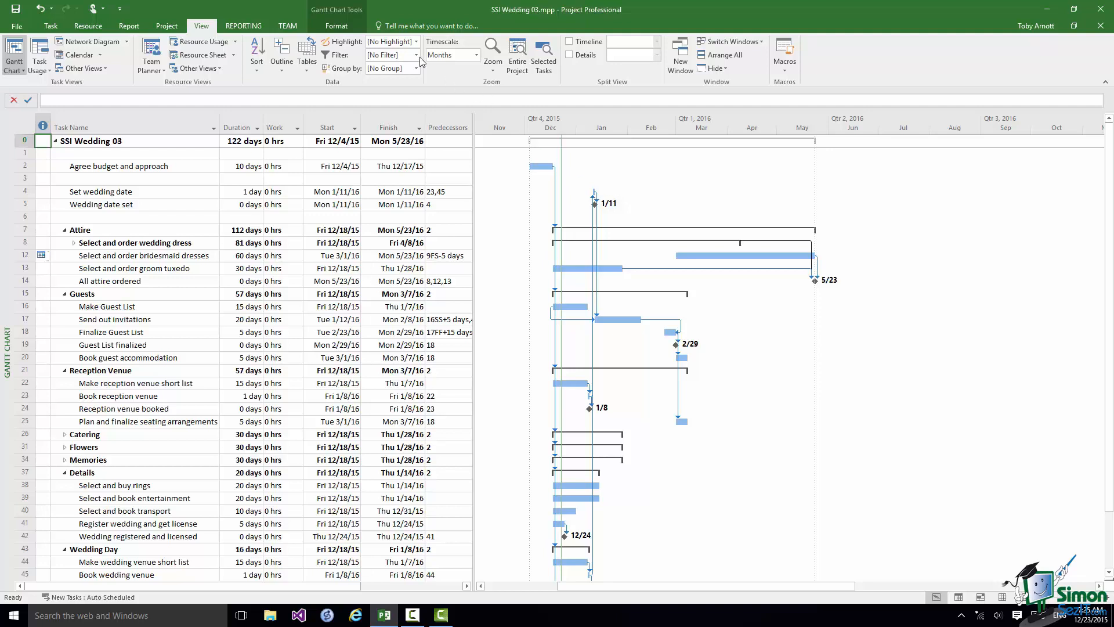
Apply the Milestones filter from the View tab's Filter dropdown
left_click(416, 54)
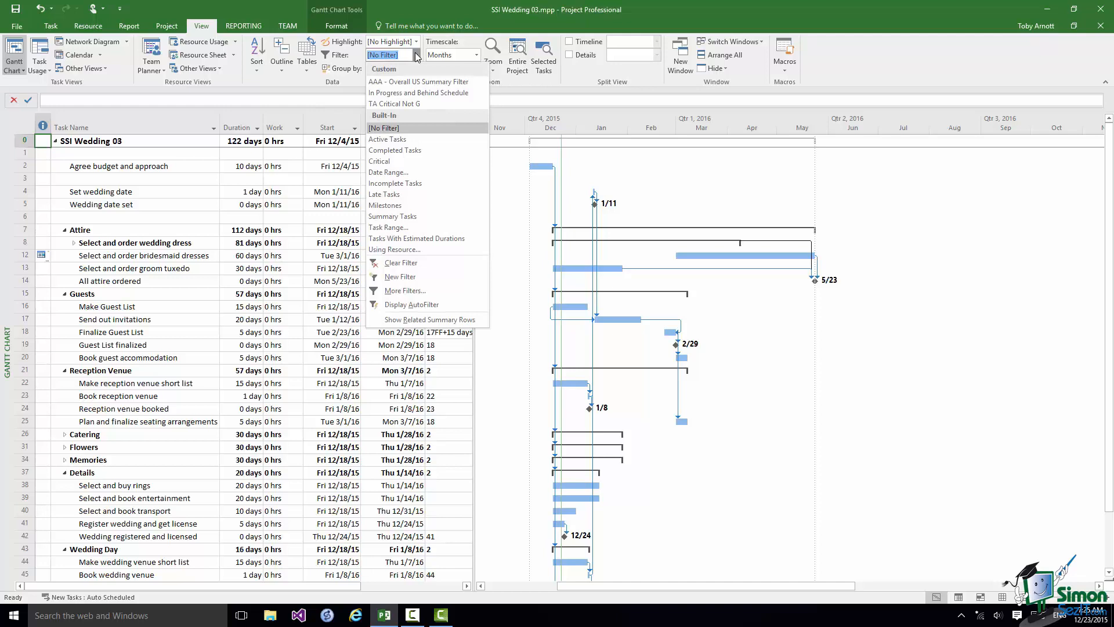
mouse_move(398, 209)
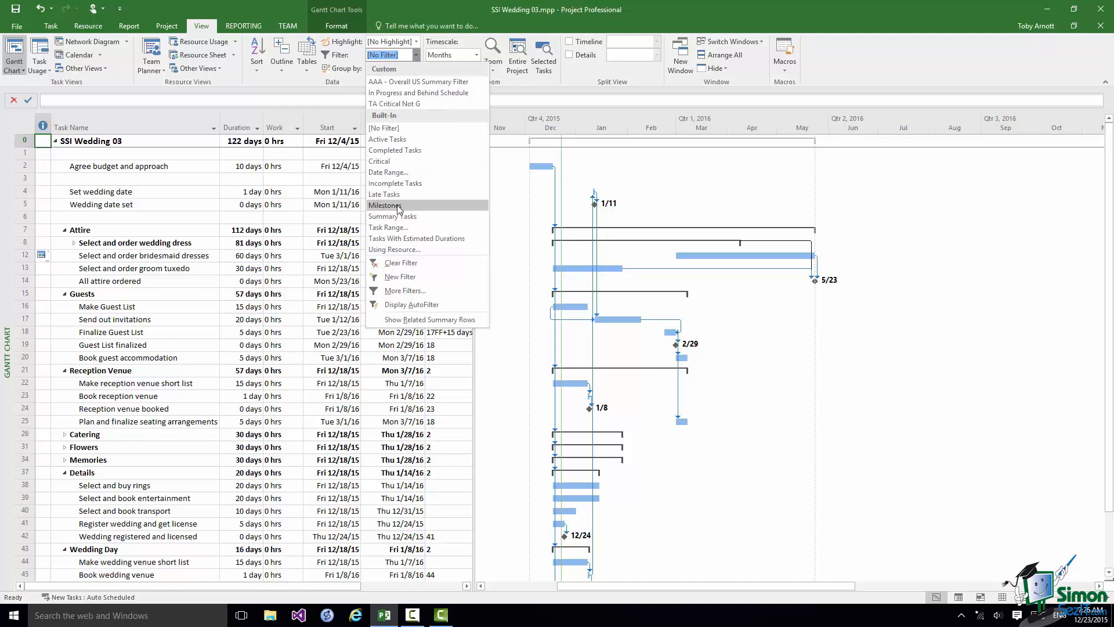
left_click(386, 205)
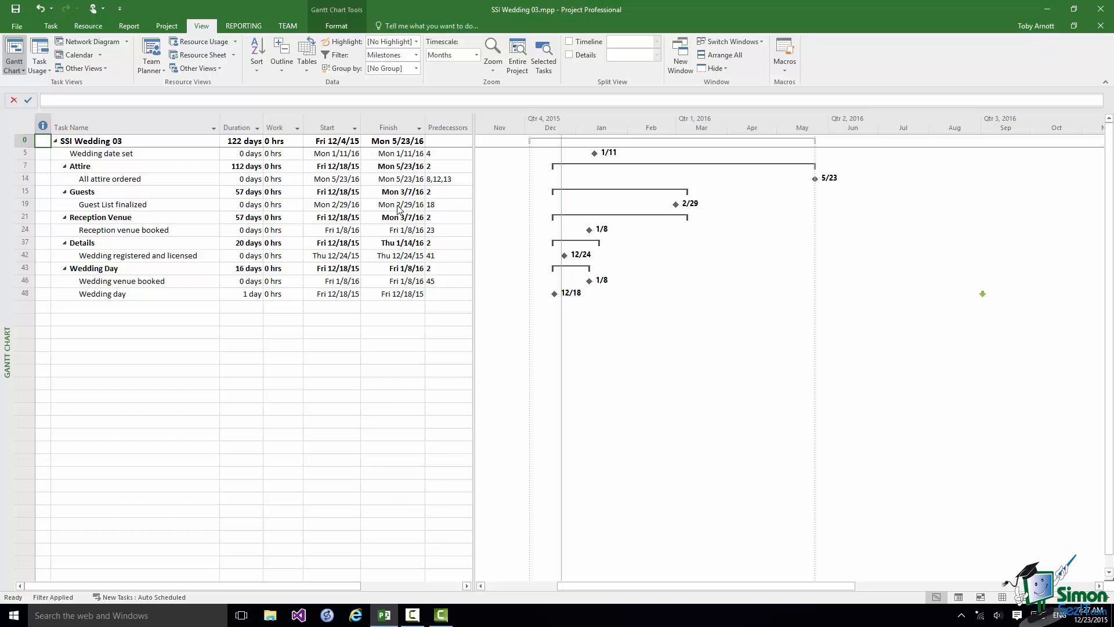
mouse_move(420, 254)
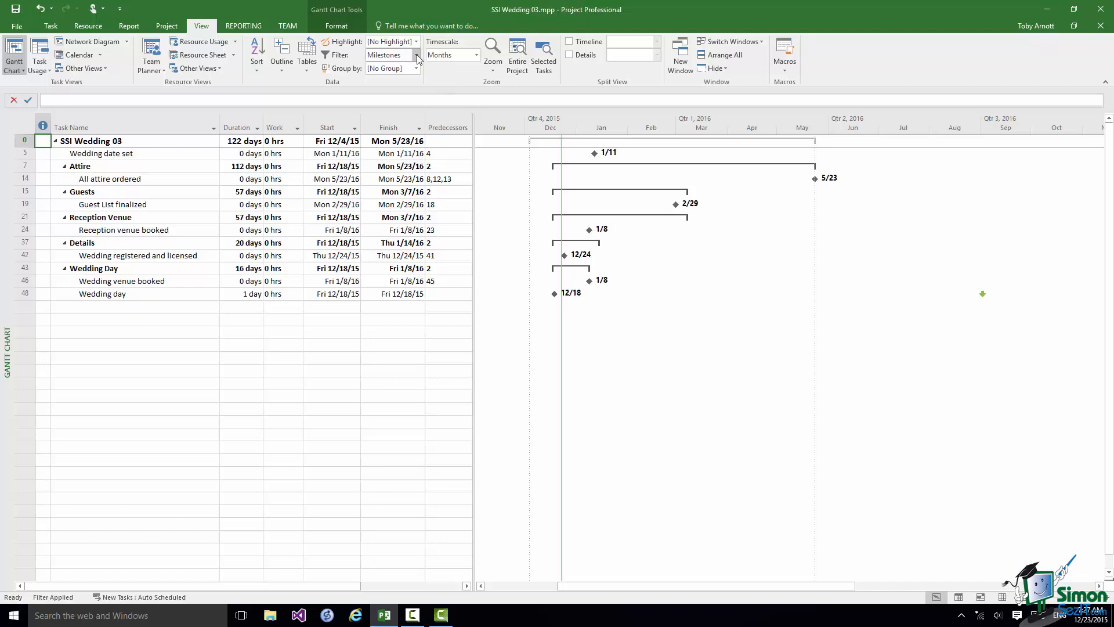
left_click(418, 56)
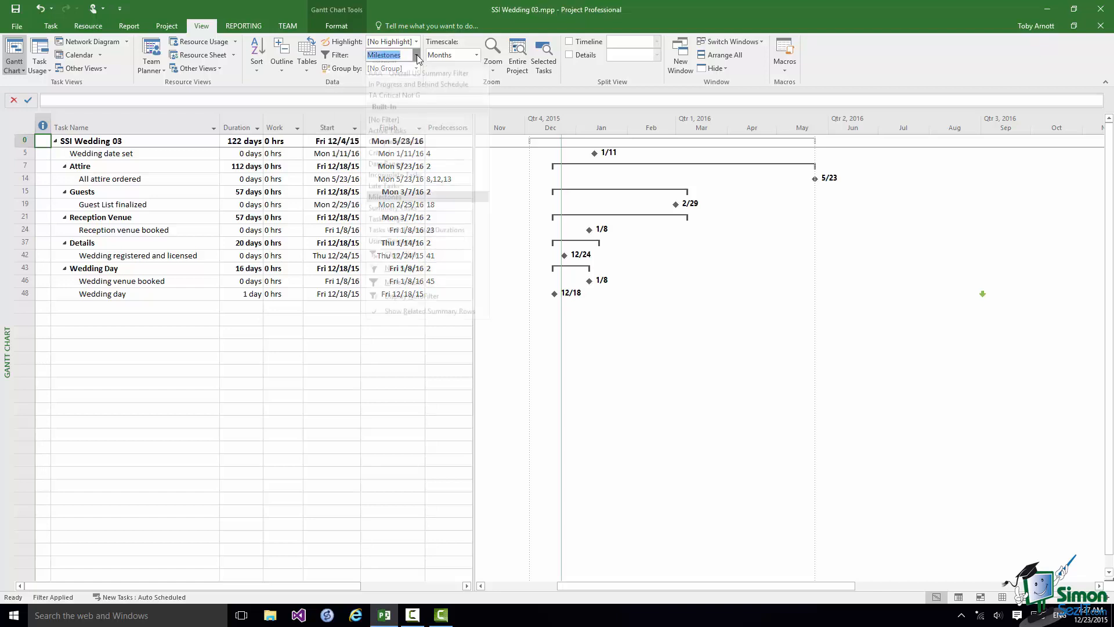
left_click(384, 55)
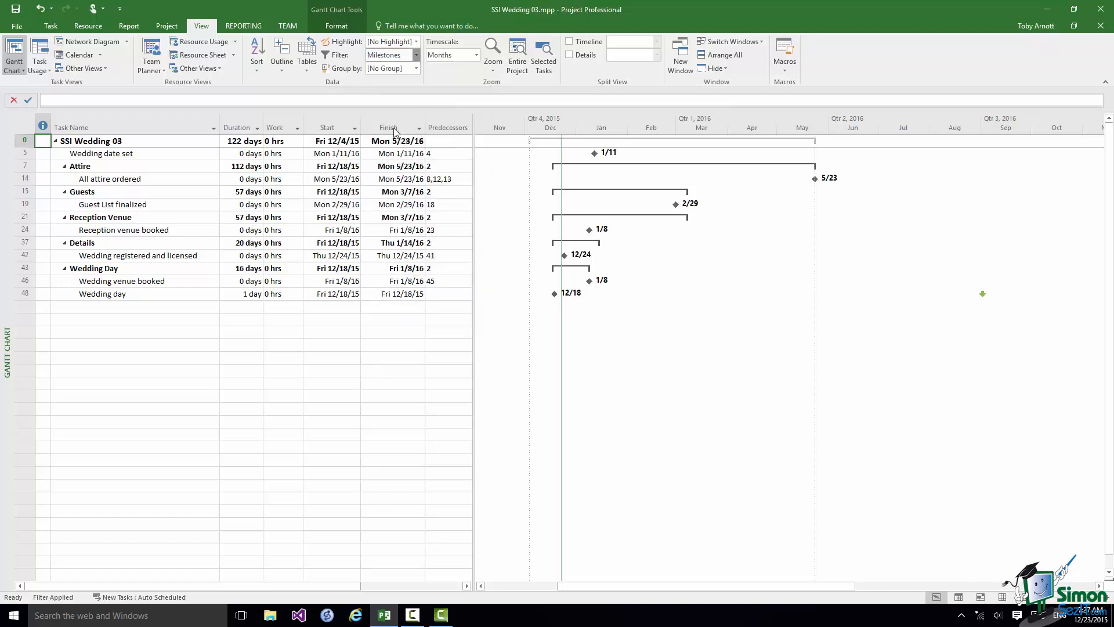